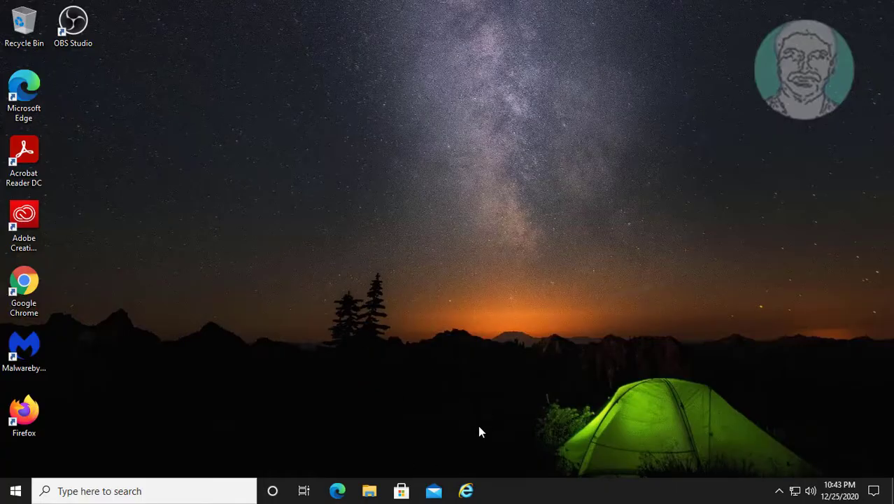
{"action": "mouse_move", "coordinate": [369, 489]}
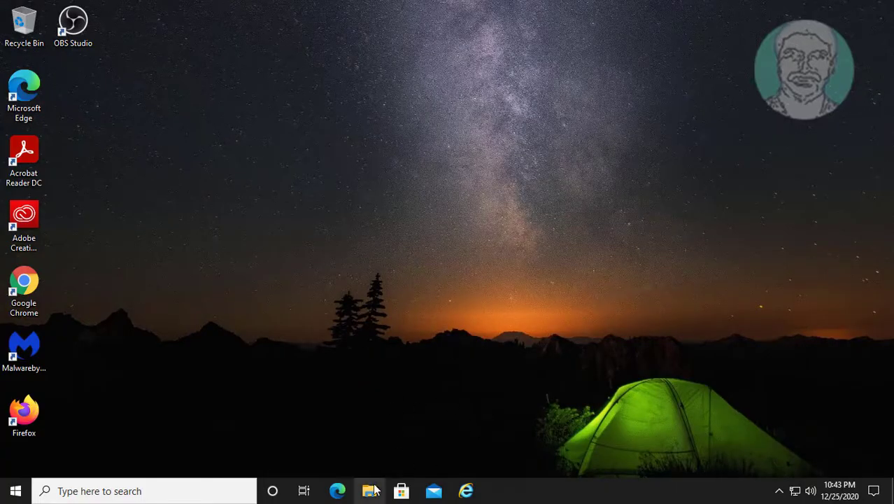
Step: Launch the setup-eng-avp installer from the Downloads folder in File Explorer
{"action": "left_click", "coordinate": [371, 490]}
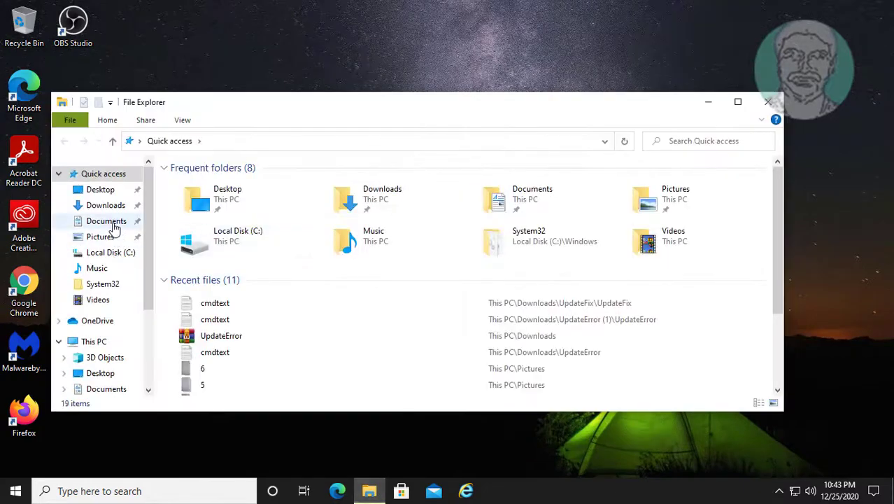
{"action": "left_click", "coordinate": [107, 204]}
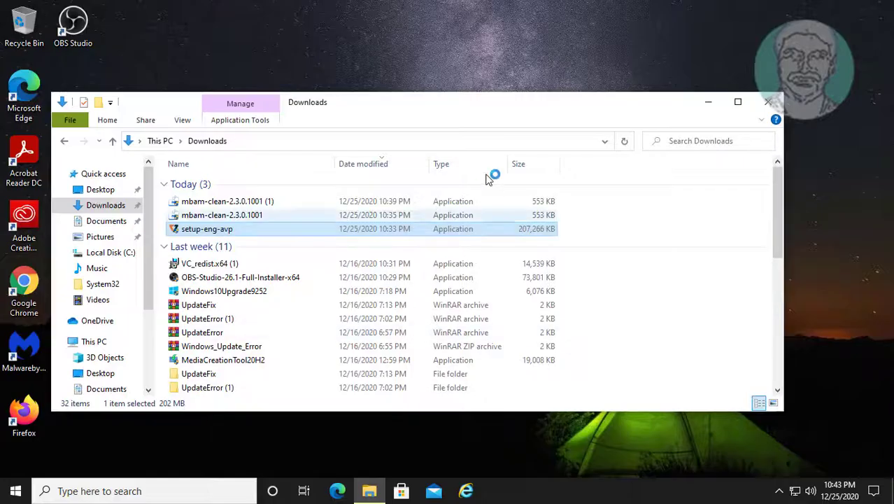
{"action": "double_click", "coordinate": [207, 229]}
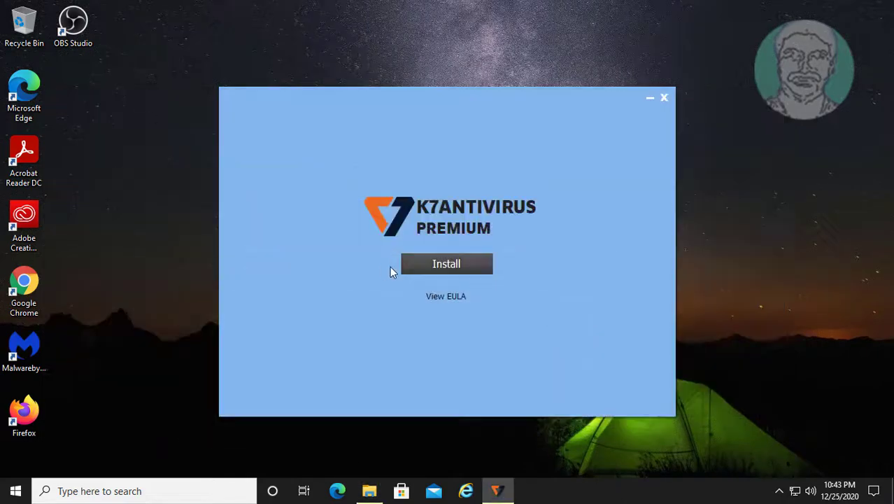
Step: Start the K7 AntiVirus Premium installation, which reports a conflicting product
{"action": "left_click", "coordinate": [447, 263]}
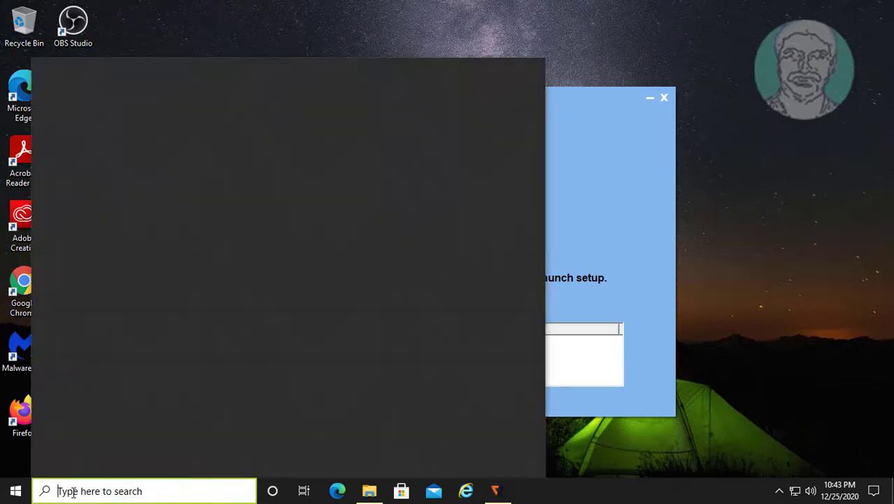
Step: Find and launch Control Panel through Windows search ('control panel')
{"action": "type", "text": "control panel"}
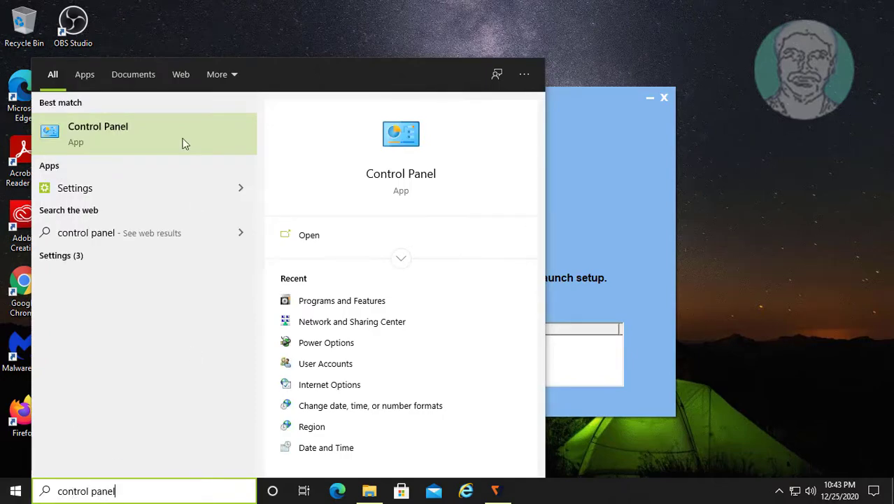
{"action": "left_click", "coordinate": [98, 133]}
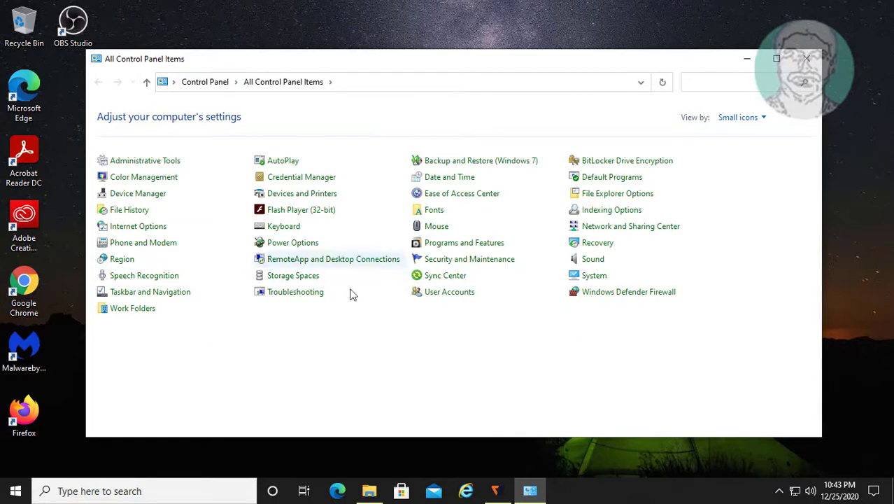
{"action": "mouse_move", "coordinate": [464, 242]}
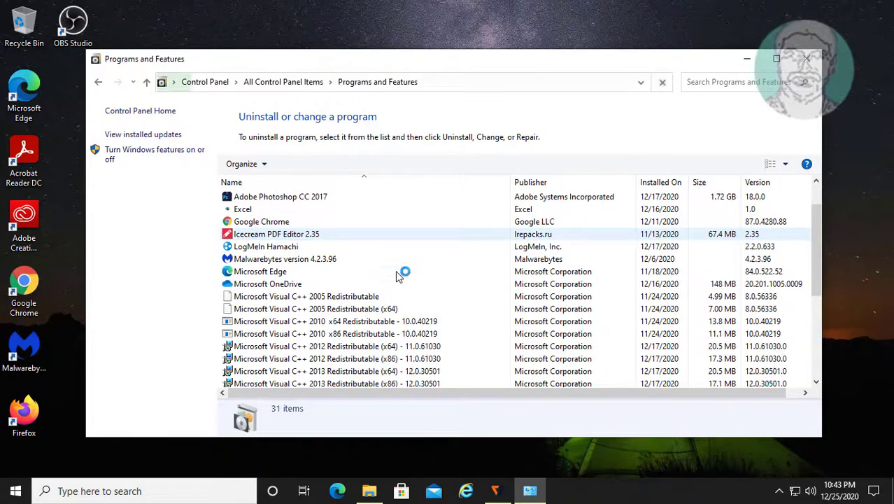
Step: Uninstall Malwarebytes and all its components, confirming UAC and the removal prompts
{"action": "left_click", "coordinate": [286, 259]}
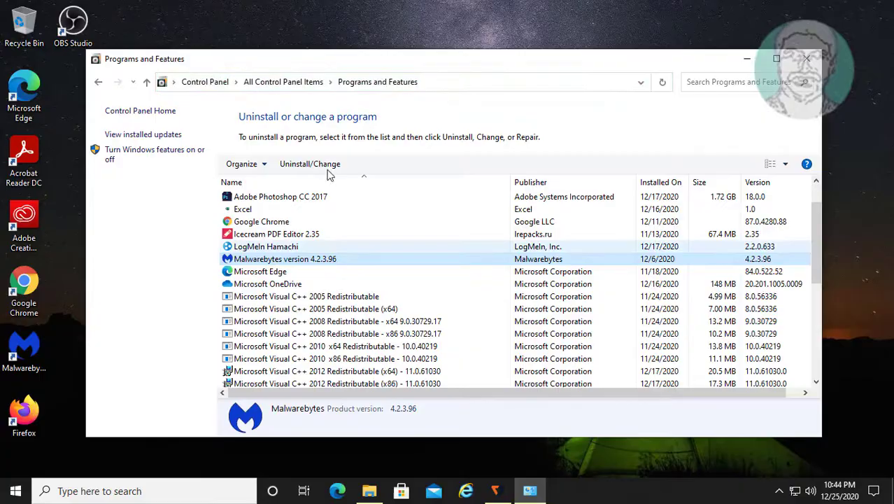
{"action": "left_click", "coordinate": [309, 163]}
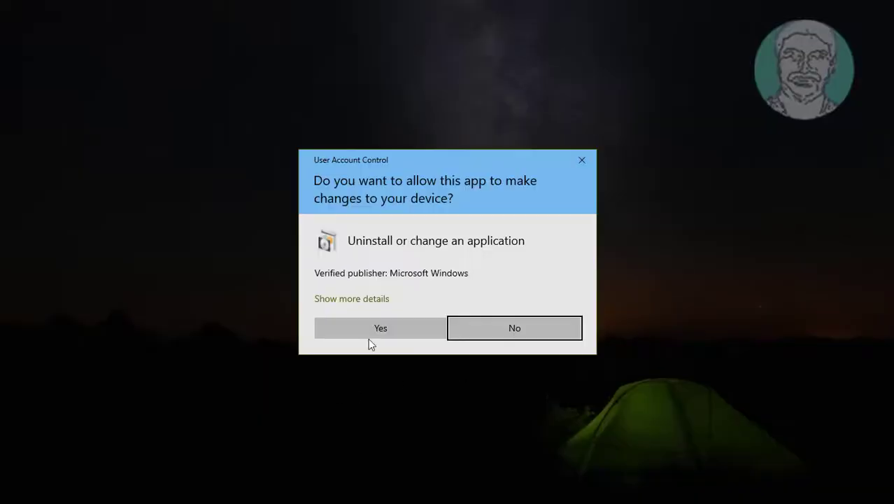
{"action": "left_click", "coordinate": [381, 328]}
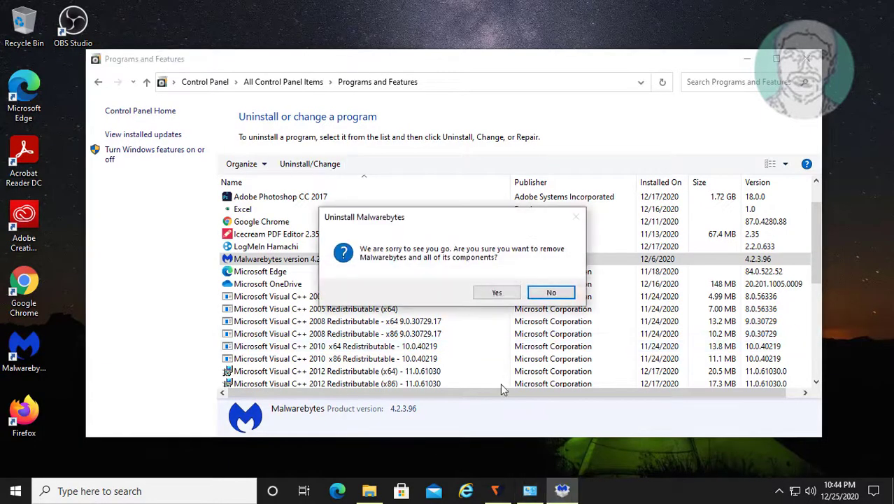
{"action": "left_click", "coordinate": [552, 292]}
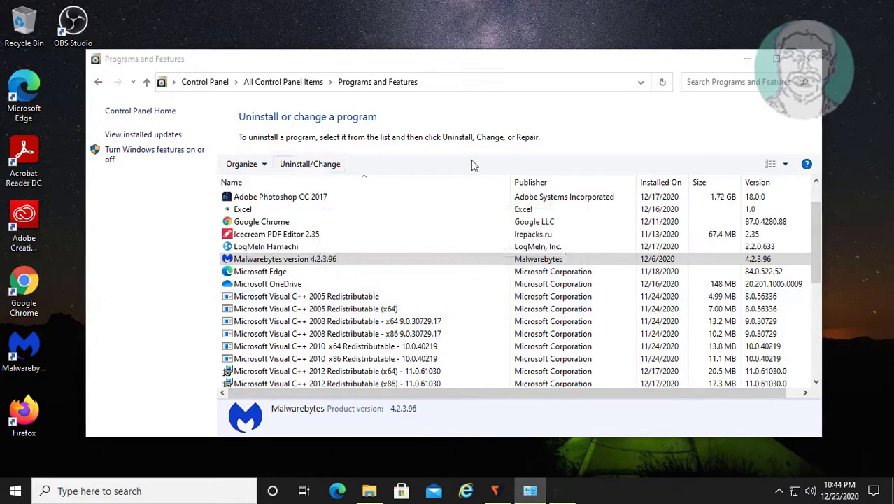
{"action": "left_click", "coordinate": [310, 162]}
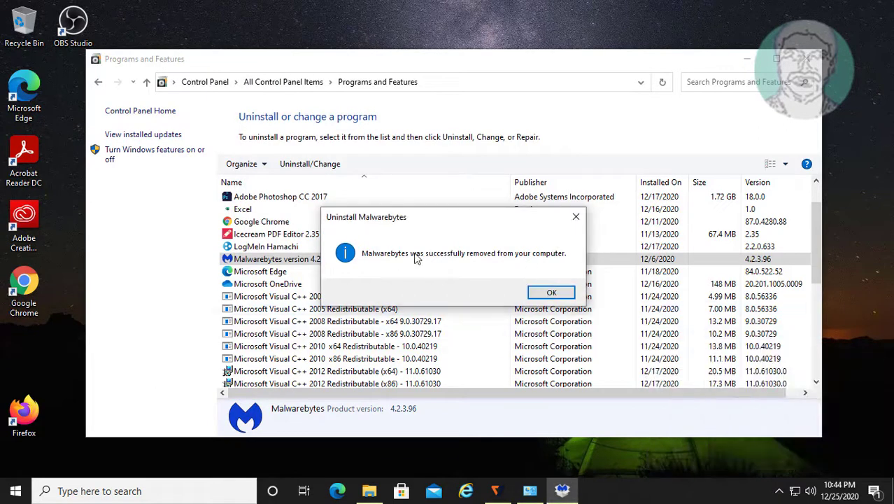
{"action": "left_click", "coordinate": [551, 292]}
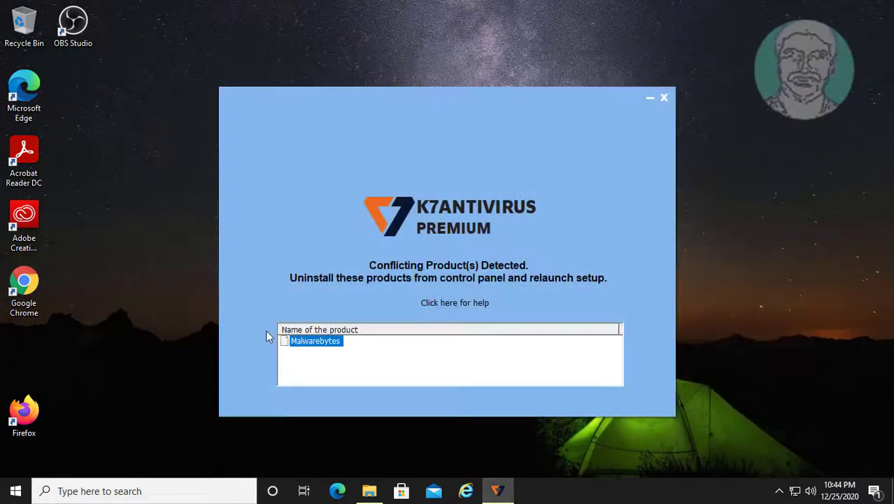
{"action": "mouse_move", "coordinate": [666, 98]}
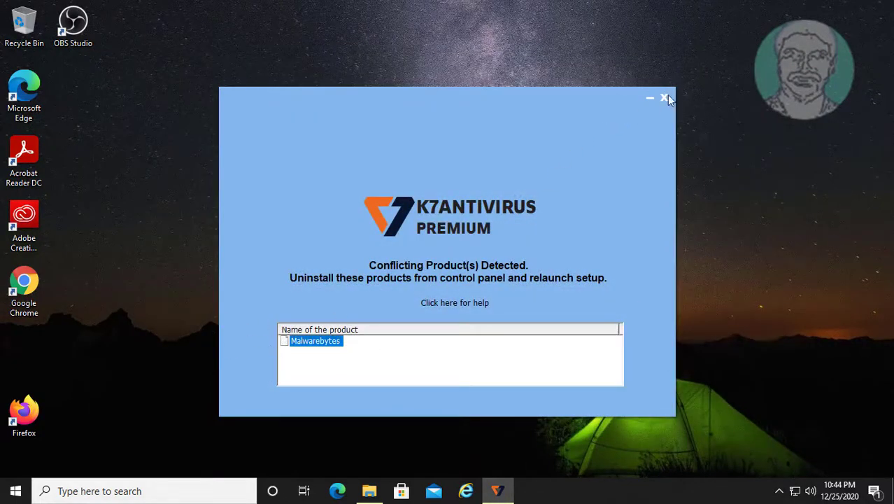
Step: Relaunch setup-eng-avp and retry Install, then follow the help link about the conflicting product
{"action": "left_click", "coordinate": [667, 98]}
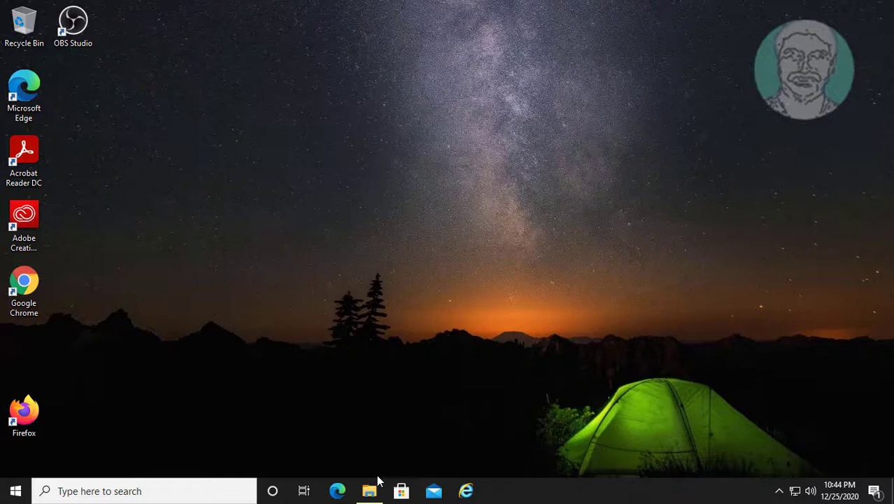
{"action": "left_click", "coordinate": [369, 490]}
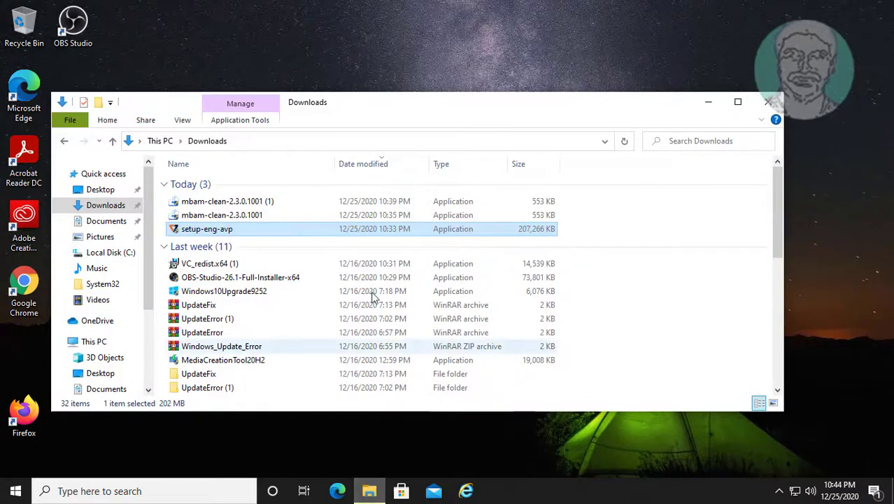
{"action": "mouse_move", "coordinate": [217, 229]}
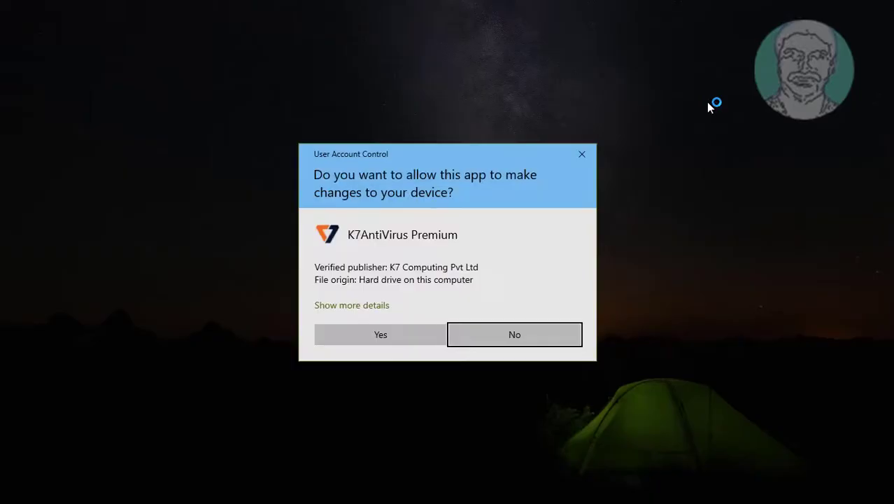
{"action": "left_click", "coordinate": [380, 334]}
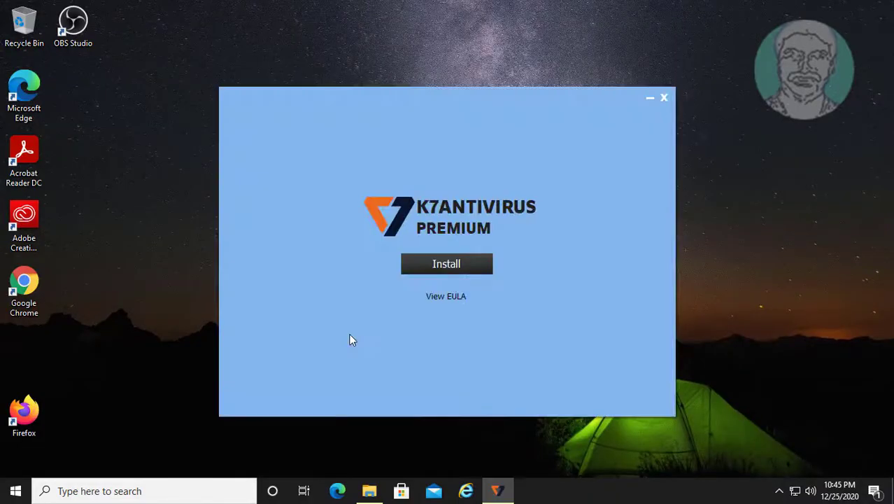
{"action": "left_click", "coordinate": [447, 263]}
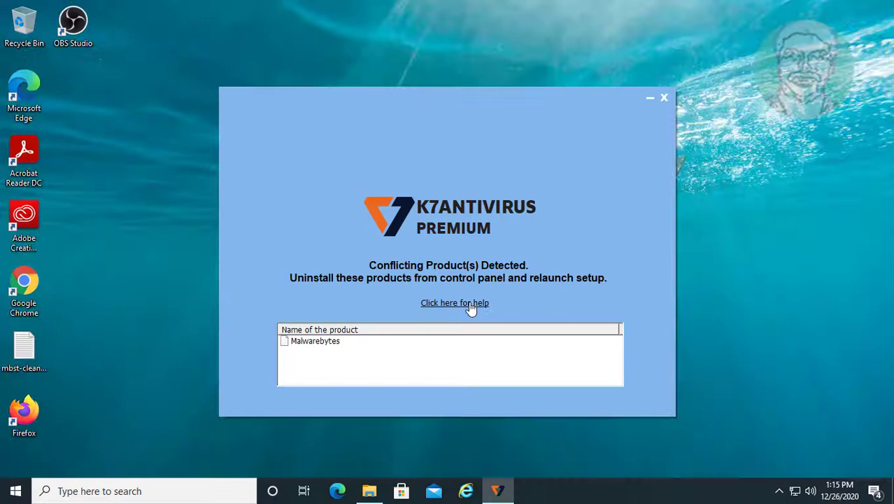
{"action": "left_click", "coordinate": [455, 302]}
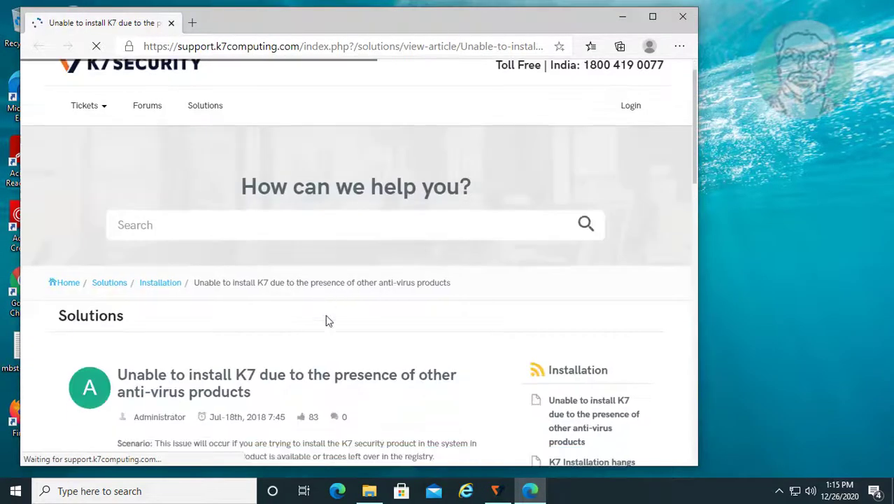
Step: Reach the K7 AV Conflict Fixer tool article and download K7conflict.bat
{"action": "scroll", "scroll_direction": "down", "scroll_amount": 3}
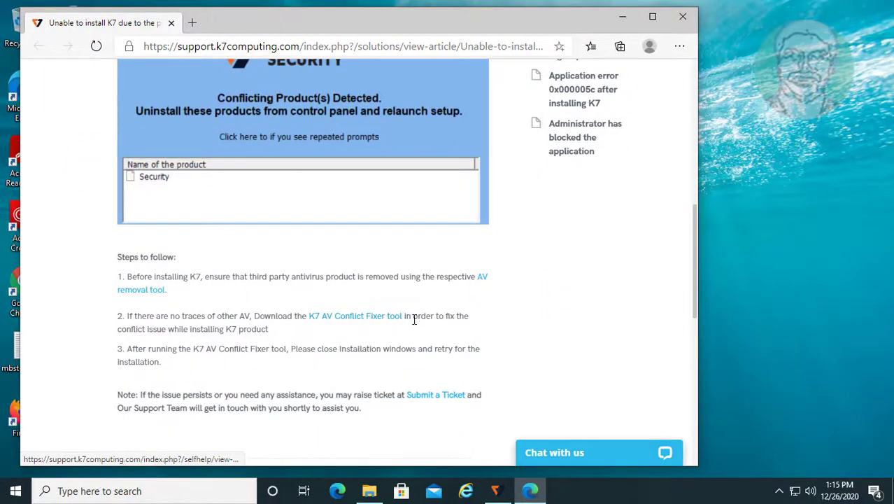
{"action": "left_click", "coordinate": [356, 317]}
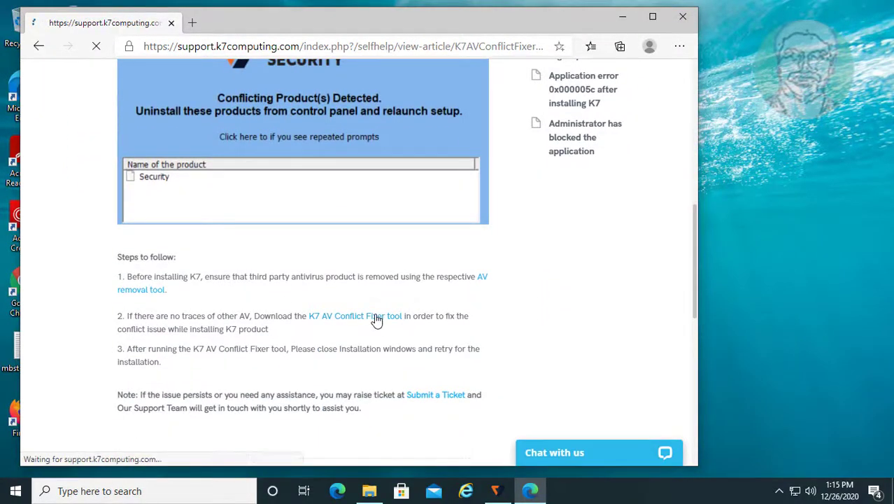
{"action": "left_click", "coordinate": [356, 317]}
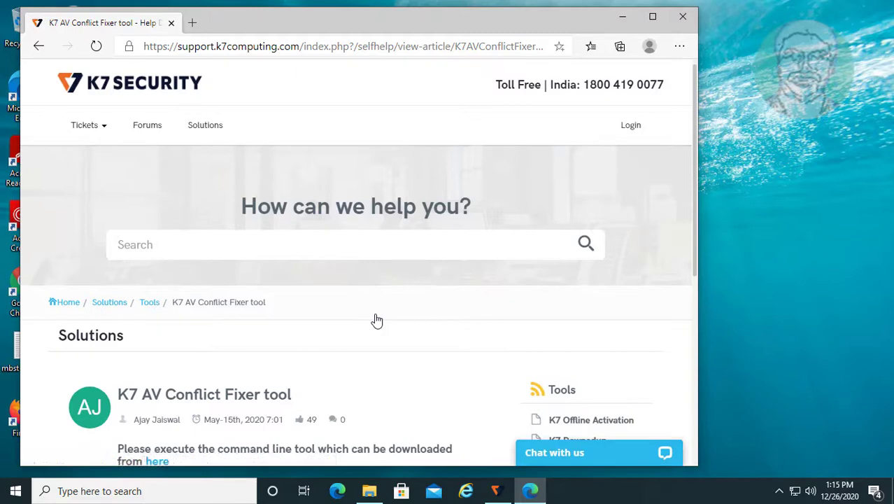
{"action": "scroll", "scroll_direction": "down", "scroll_amount": 3}
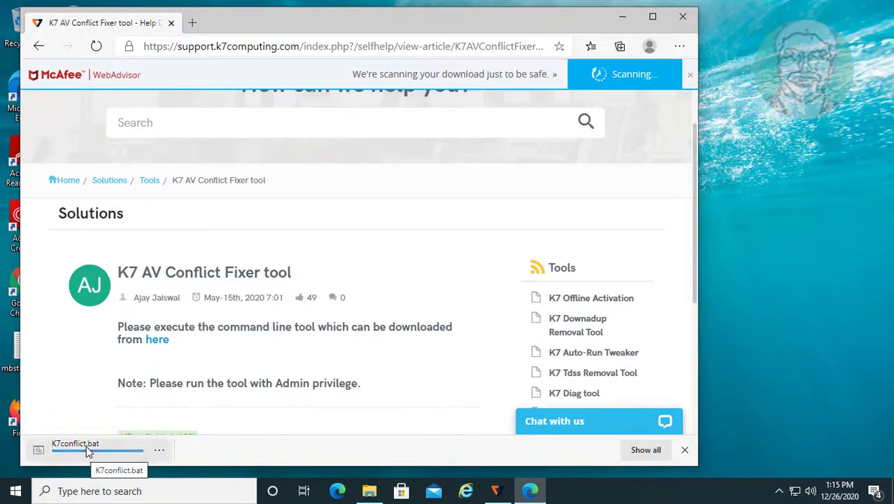
Step: Run the downloaded K7conflict.bat as administrator from its Downloads location, allowing UAC
{"action": "left_click", "coordinate": [159, 449]}
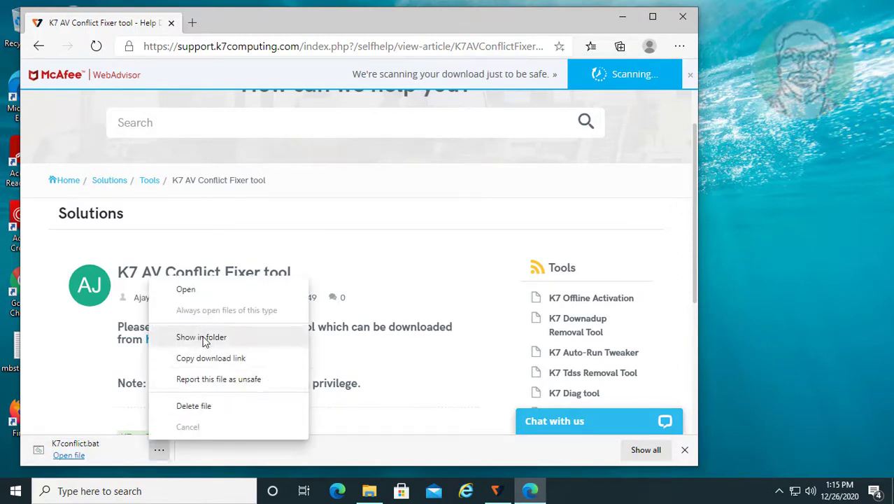
{"action": "left_click", "coordinate": [202, 336]}
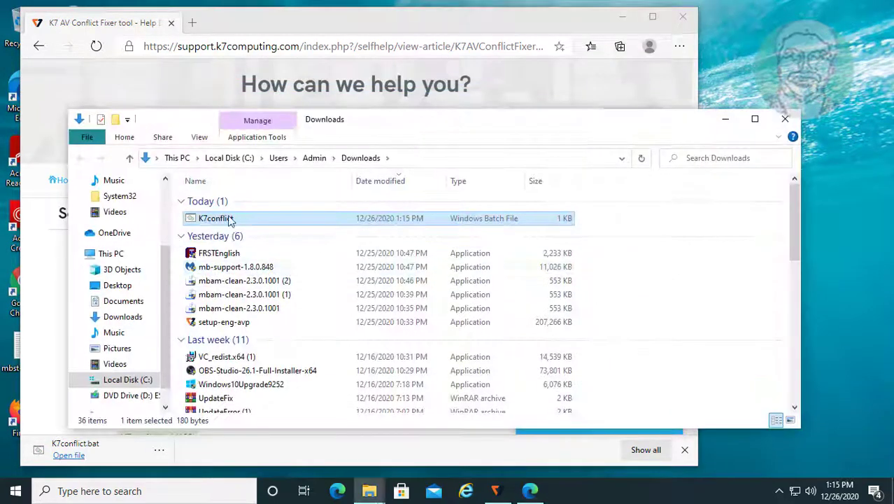
{"action": "right_click", "coordinate": [213, 218]}
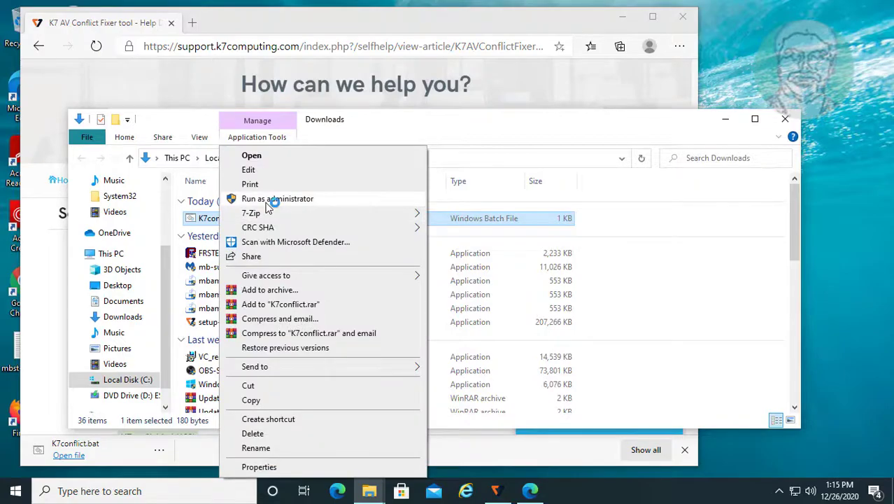
{"action": "left_click", "coordinate": [277, 199]}
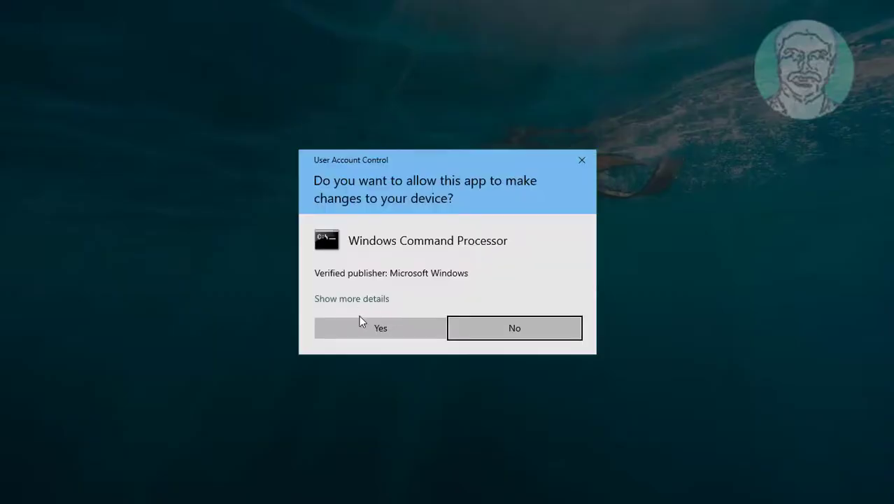
{"action": "left_click", "coordinate": [380, 327]}
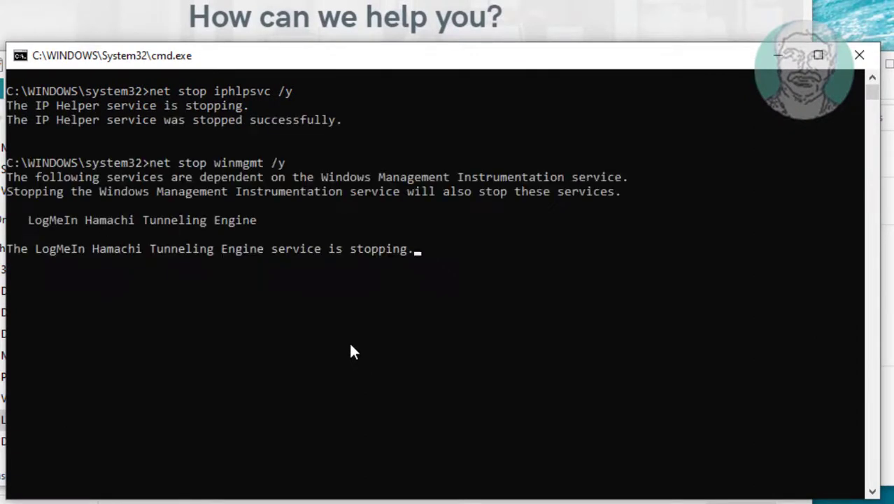
{"action": "mouse_move", "coordinate": [704, 350]}
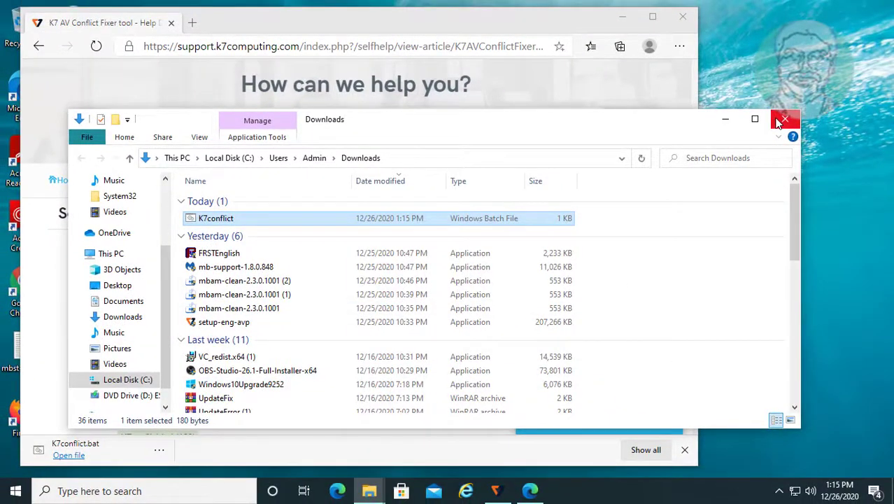
Step: Dismiss the conflict warning, relaunch setup-eng-avp and install K7AntiVirus Premium with no conflict reported
{"action": "left_click", "coordinate": [784, 119]}
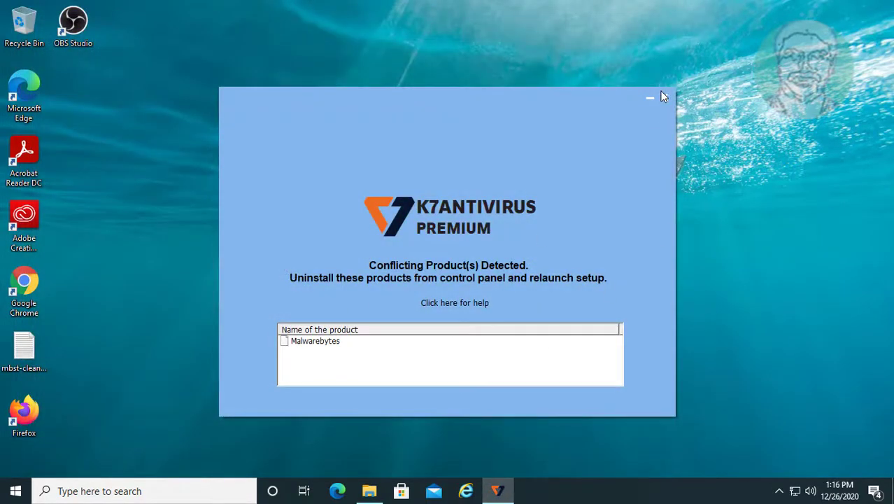
{"action": "left_click", "coordinate": [649, 98]}
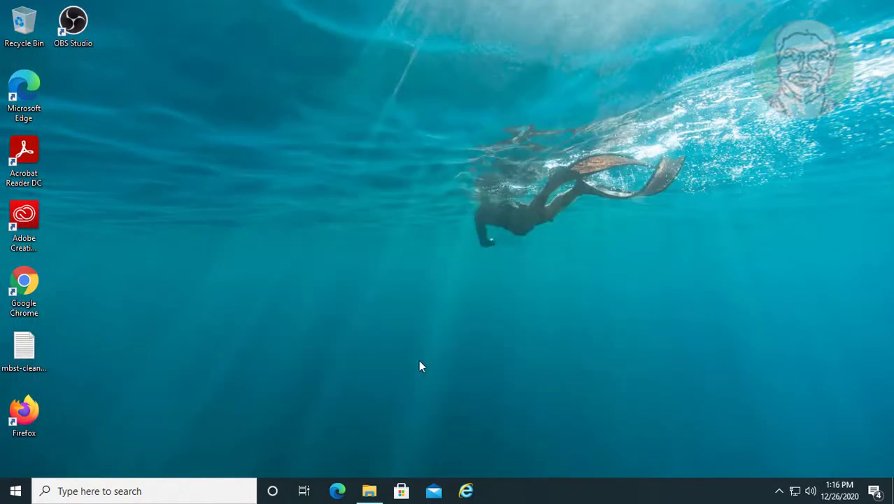
{"action": "left_click", "coordinate": [369, 490]}
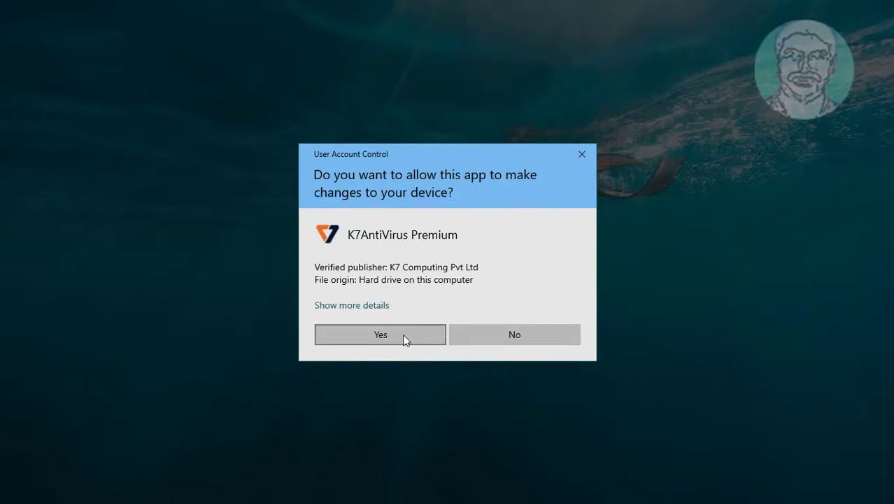
{"action": "left_click", "coordinate": [381, 335]}
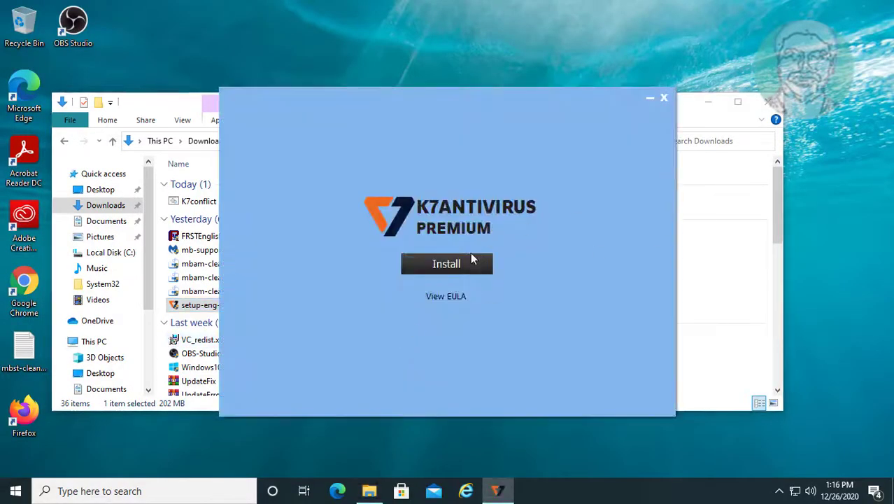
{"action": "left_click", "coordinate": [649, 98]}
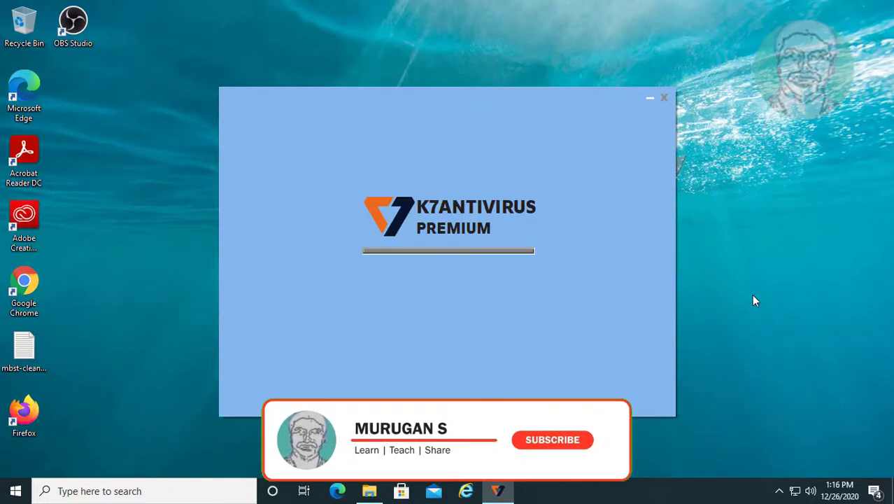
Step: Finish the installation and bring up K7AntiVirus Premium's Scan options page
{"action": "left_click", "coordinate": [551, 439]}
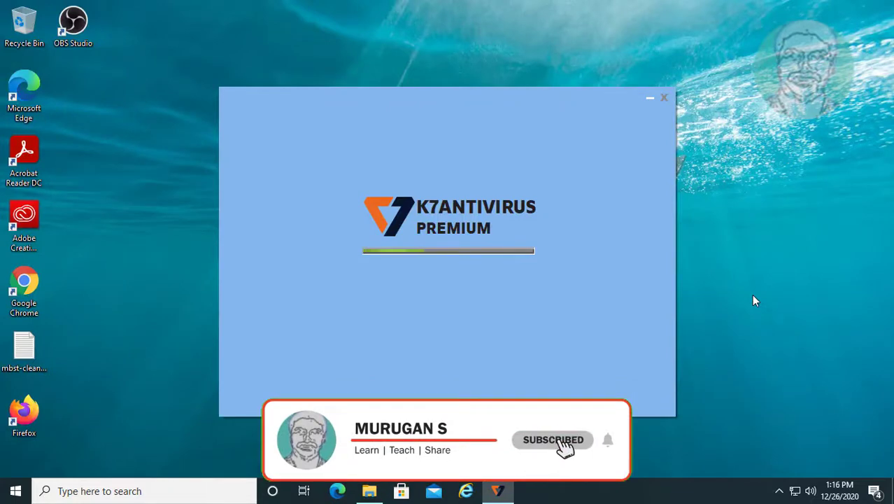
{"action": "mouse_move", "coordinate": [613, 445]}
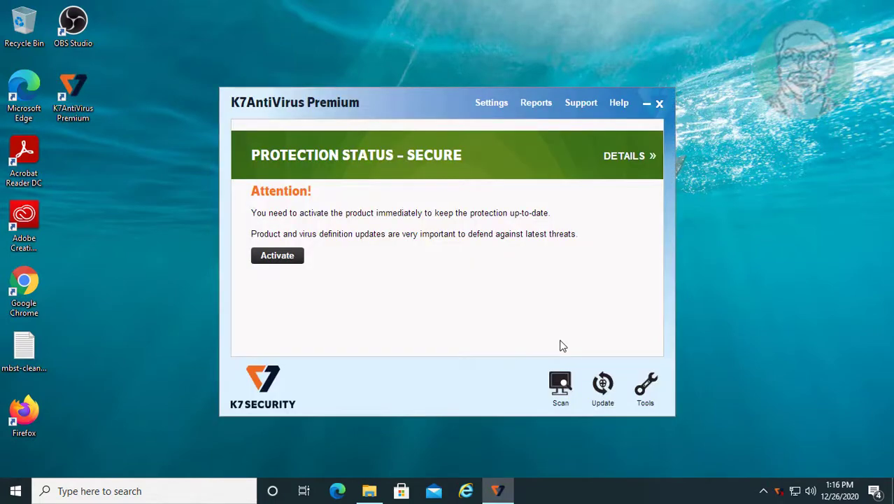
{"action": "mouse_move", "coordinate": [585, 398]}
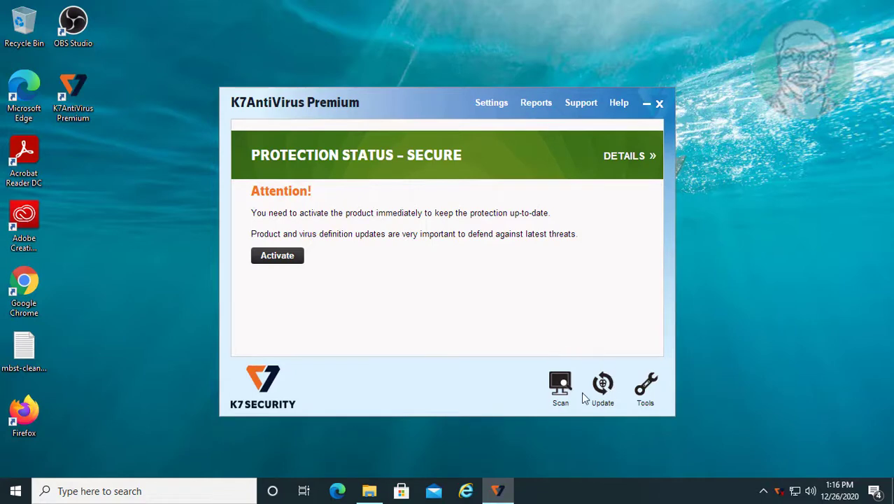
{"action": "left_click", "coordinate": [561, 389]}
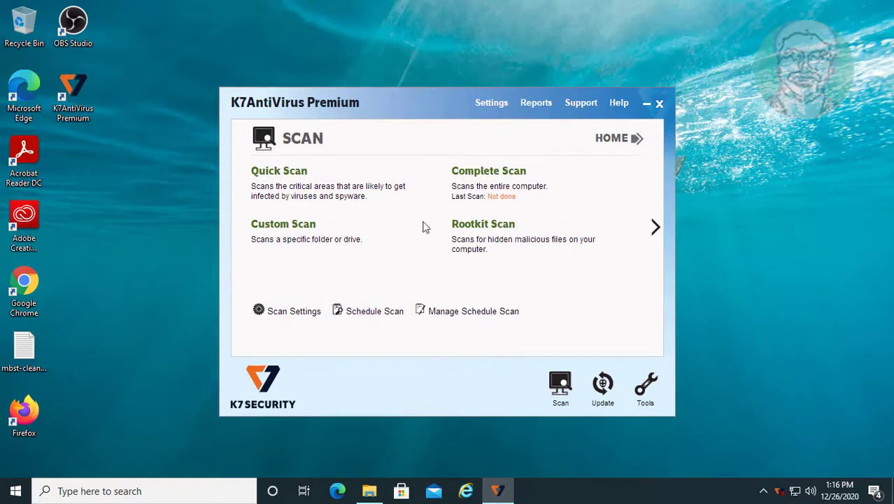
{"action": "mouse_move", "coordinate": [299, 172]}
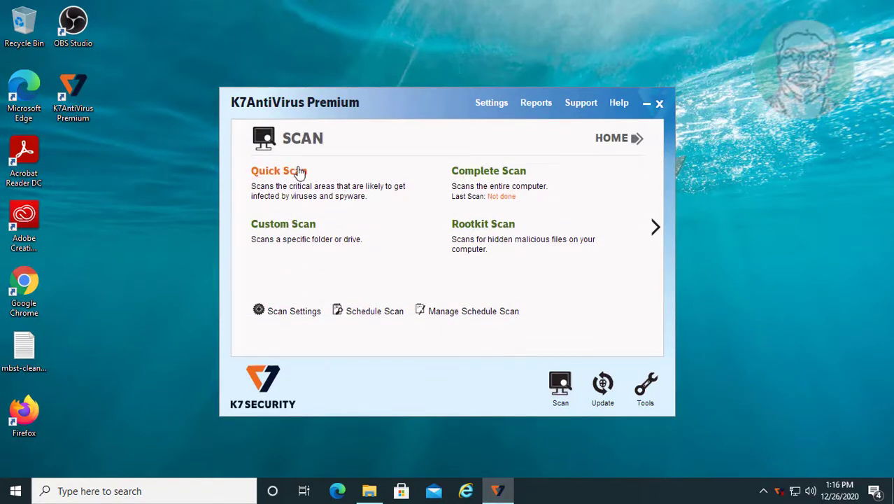
Step: Start a Quick Scan of the computer's critical areas
{"action": "left_click", "coordinate": [273, 171]}
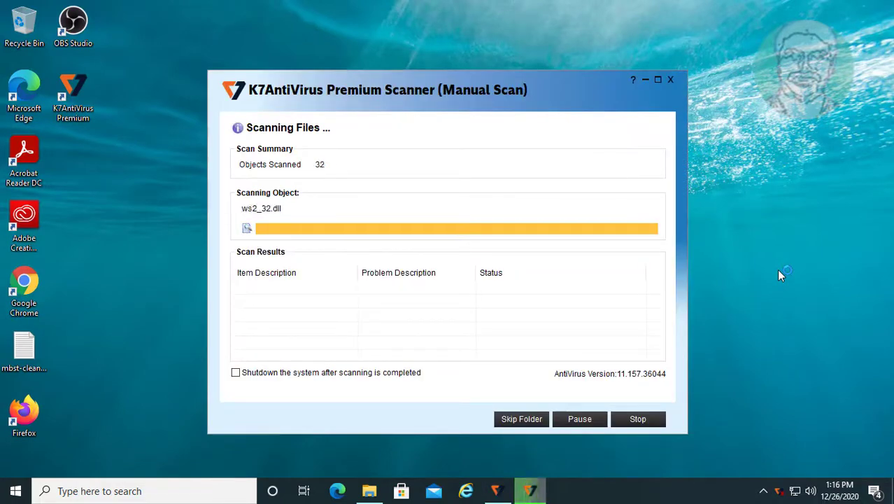